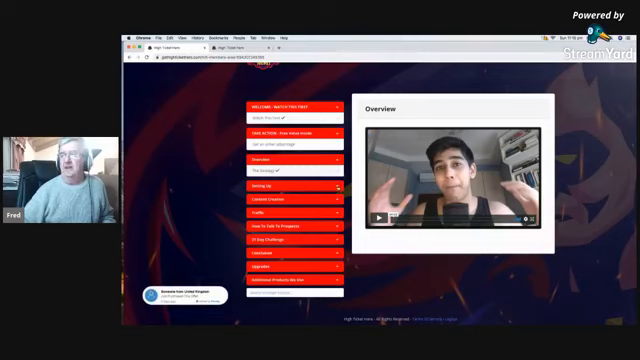
Expand the Setting Up module to show Optimize Your Profile For Business and Product Selection
left_click(293, 185)
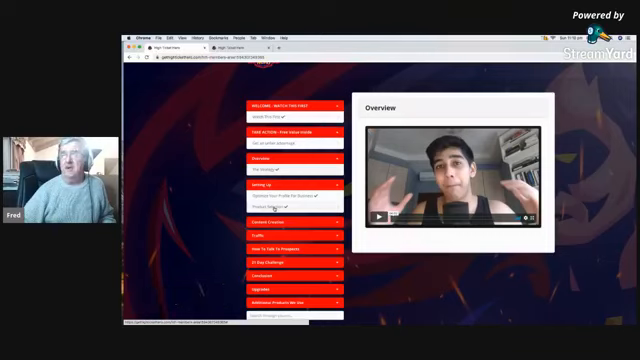
Open the Product Selection lesson, then expand the Content Creation module's three lessons
left_click(283, 198)
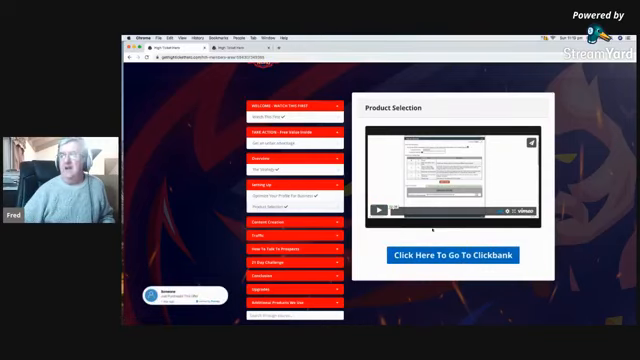
left_click(294, 222)
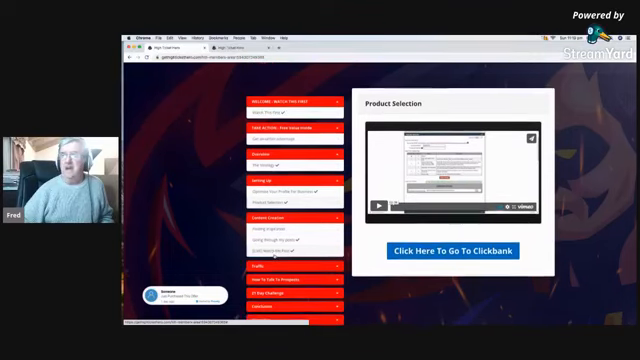
Scroll down the sidebar and expand the How To Talk To Prospects module
scroll("down", 3)
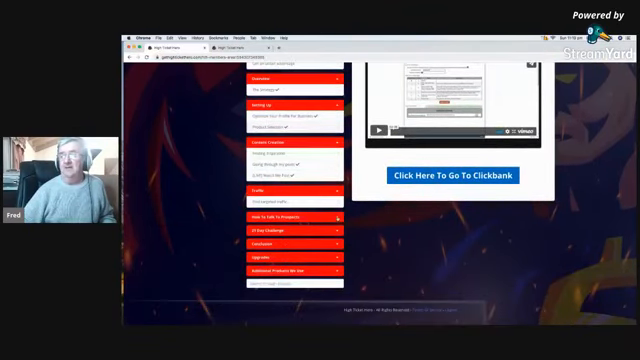
left_click(289, 217)
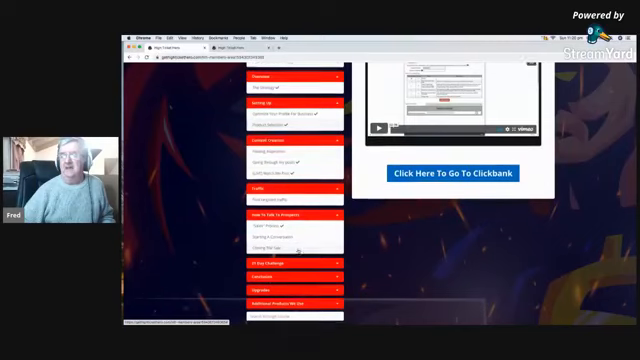
scroll("down", 3)
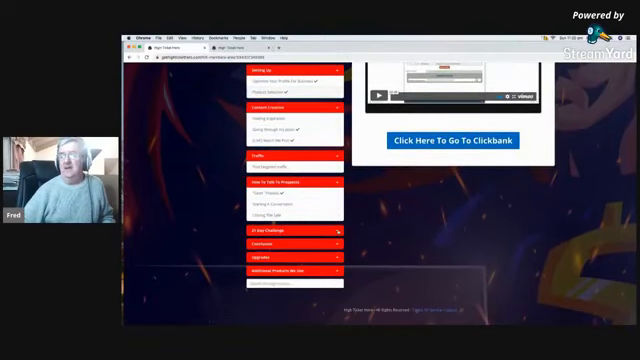
Expand the 21 Day Challenge and Upgrades modules and scroll through their lessons
left_click(295, 234)
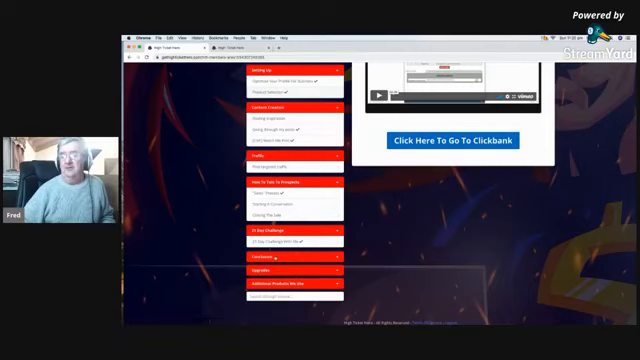
left_click(290, 271)
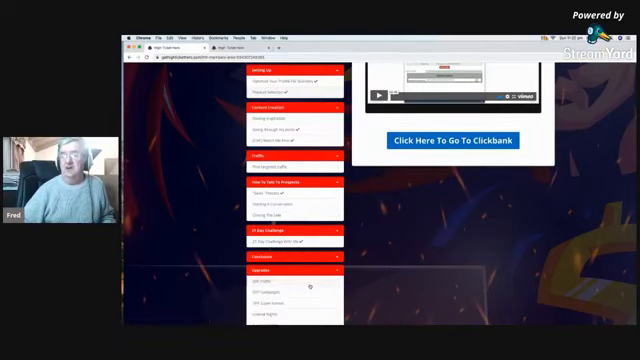
scroll("down", 3)
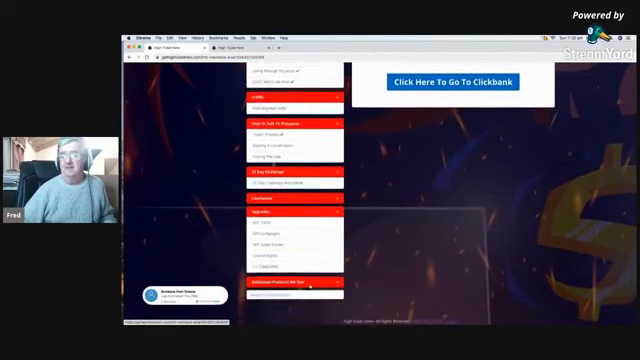
scroll("down", 3)
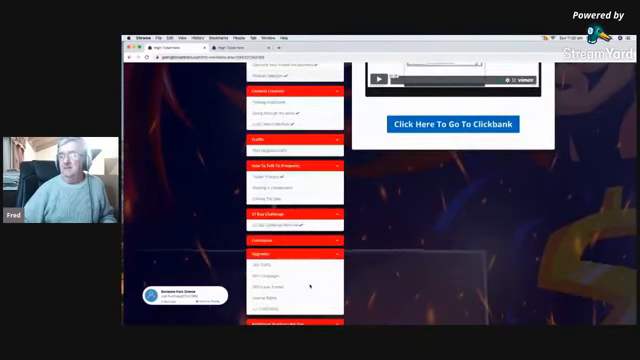
scroll("down", 3)
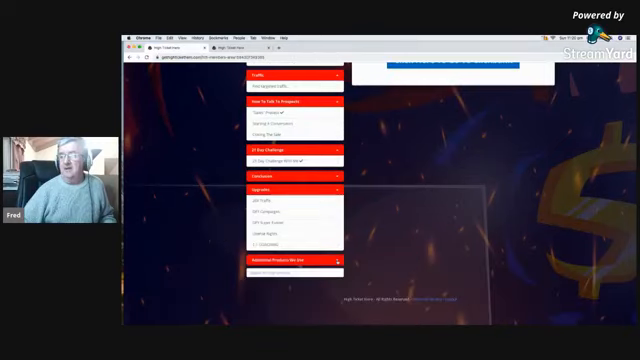
left_click(295, 259)
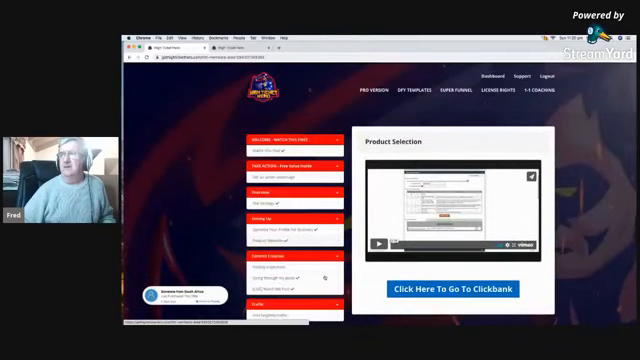
scroll("down", 3)
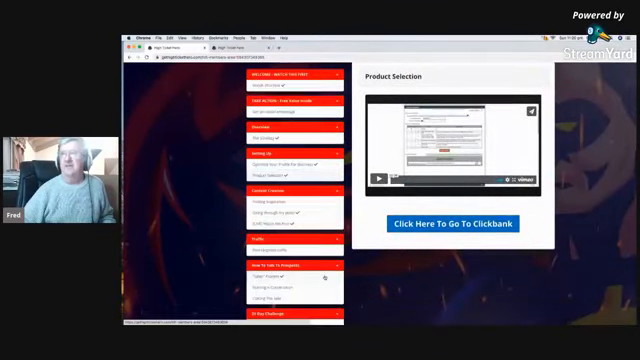